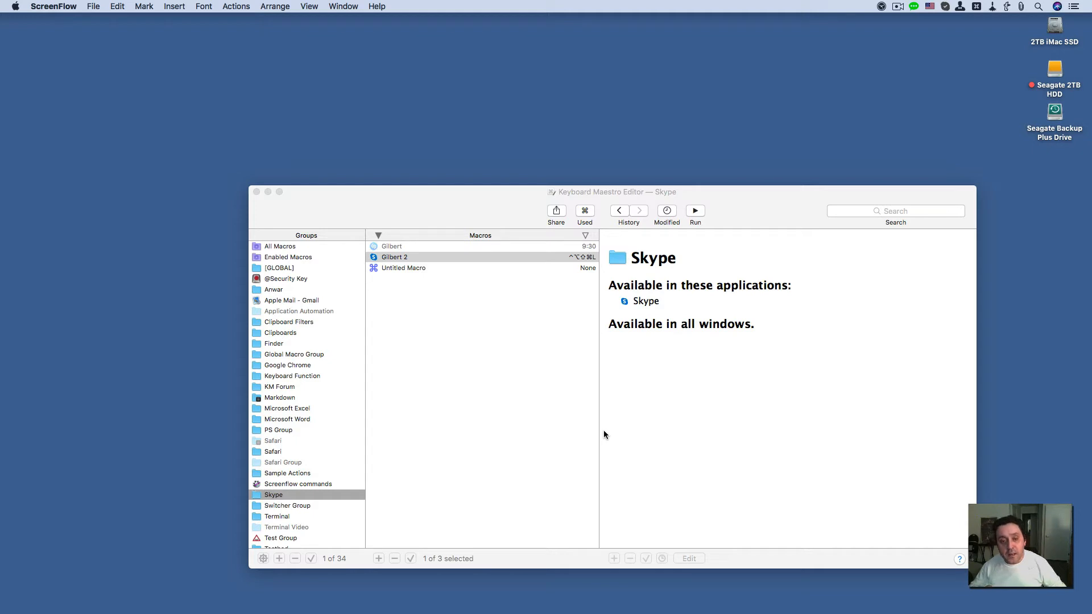
mouse_move(600, 429)
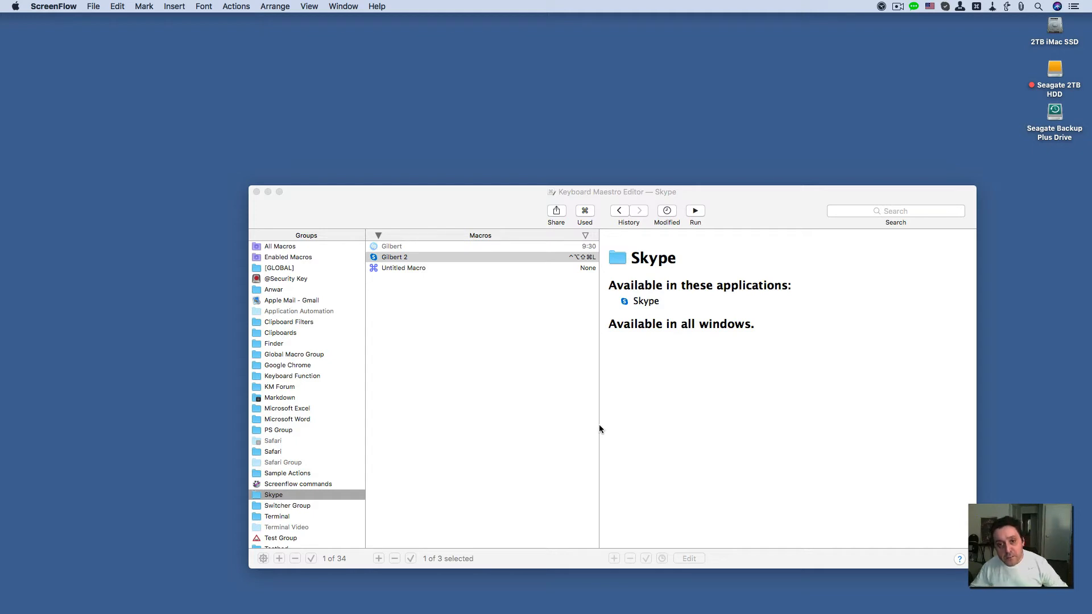
mouse_move(484, 311)
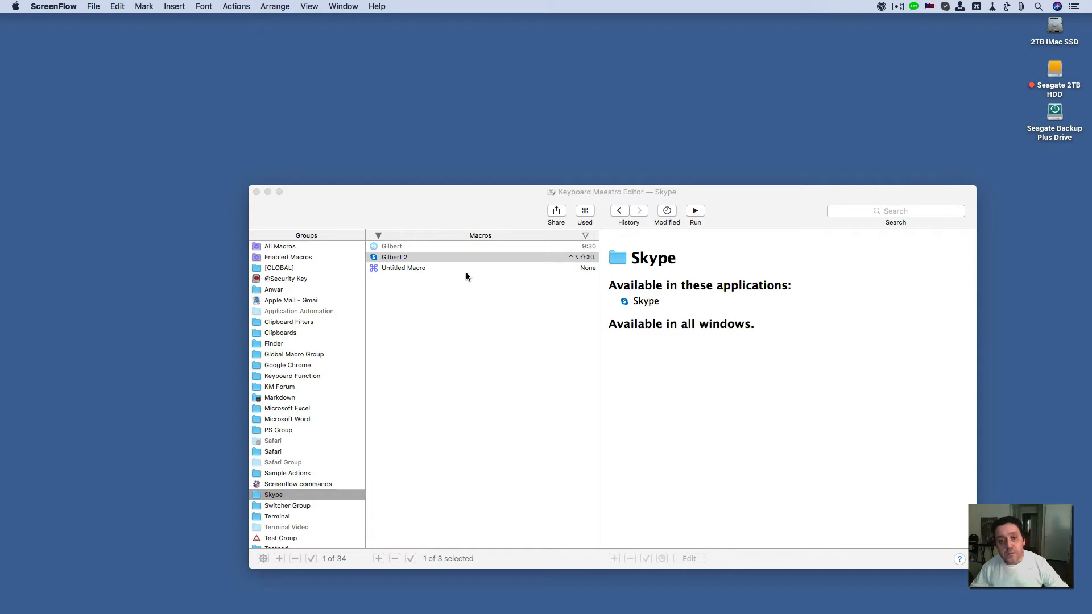
mouse_move(449, 259)
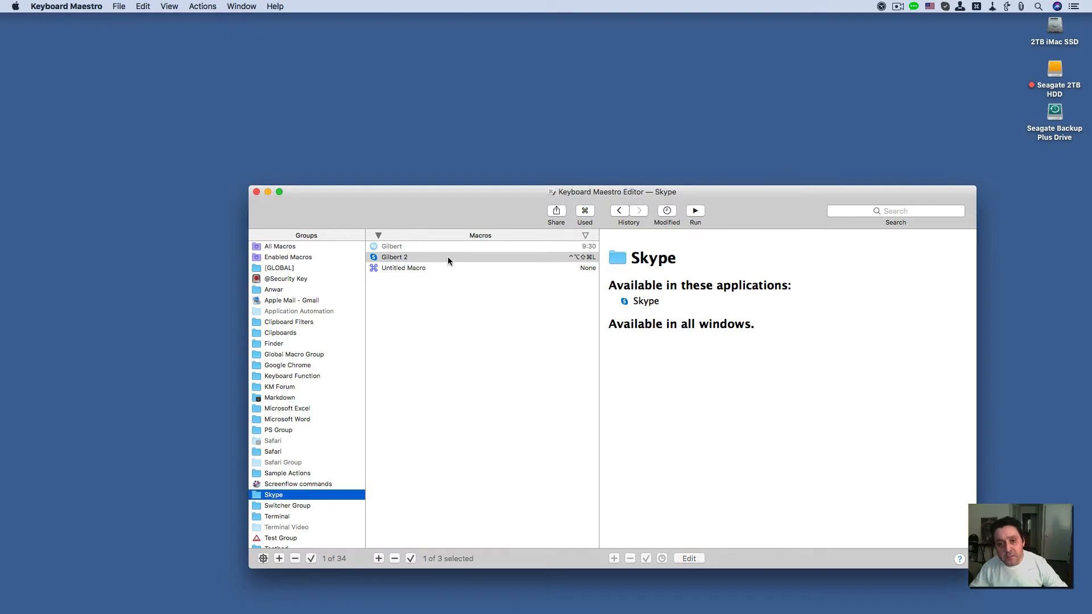
Select the Gilbert 2 macro and switch it into edit mode.
click(394, 257)
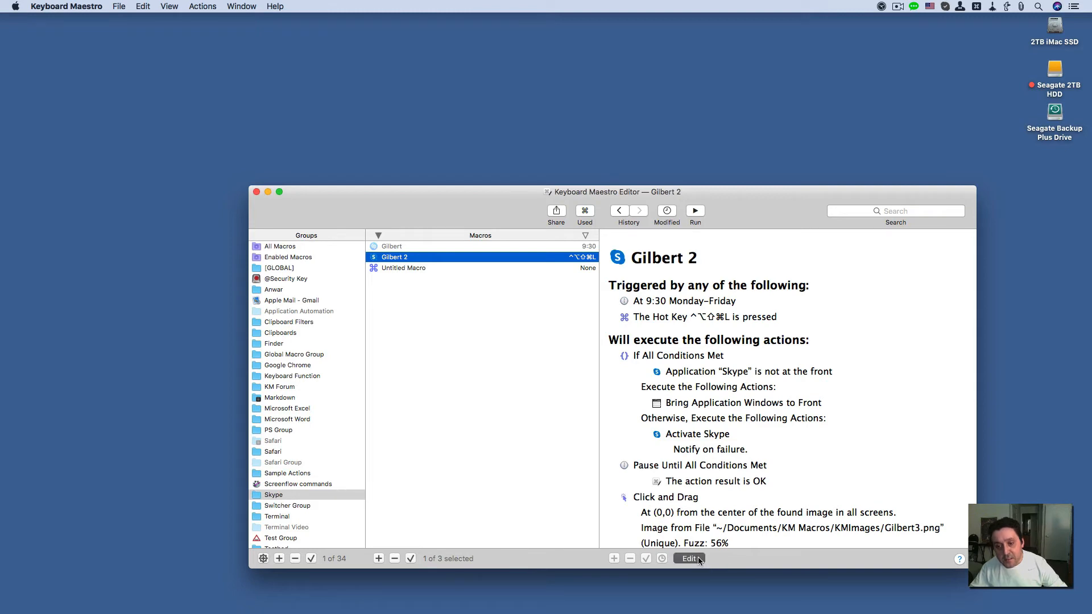
click(688, 557)
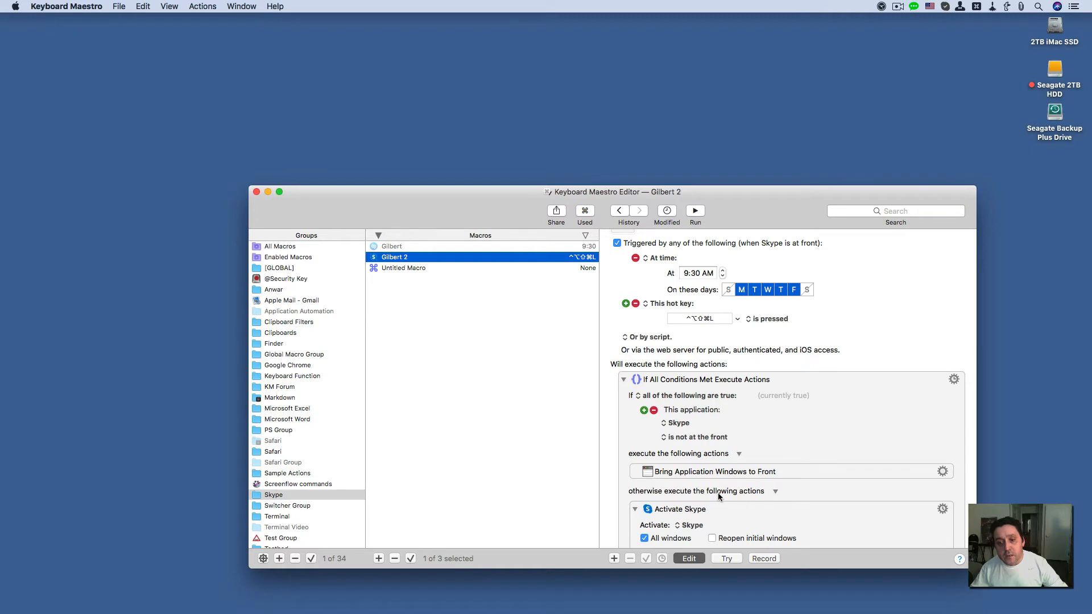
Scroll the action list down to the Click and Drag on Found Image action with its fuzziness slider.
scroll(down, 3)
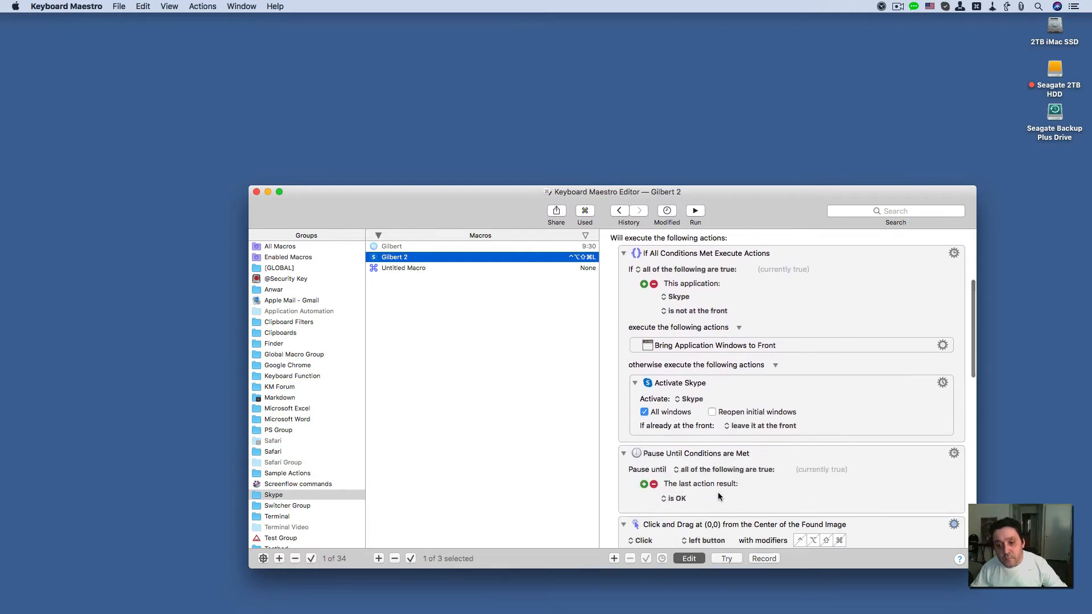
scroll(down, 3)
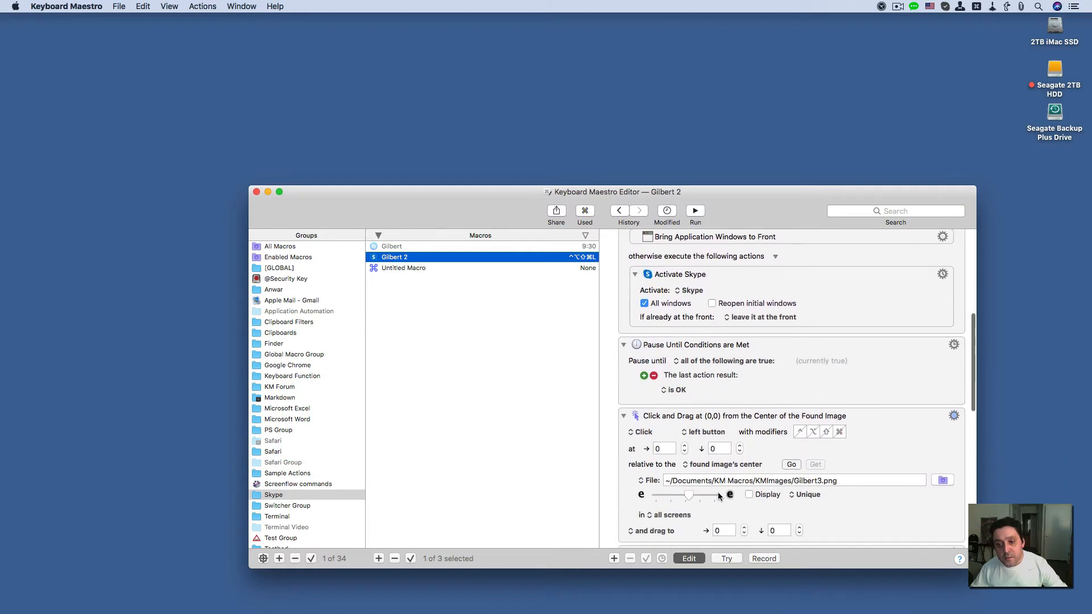
mouse_move(718, 500)
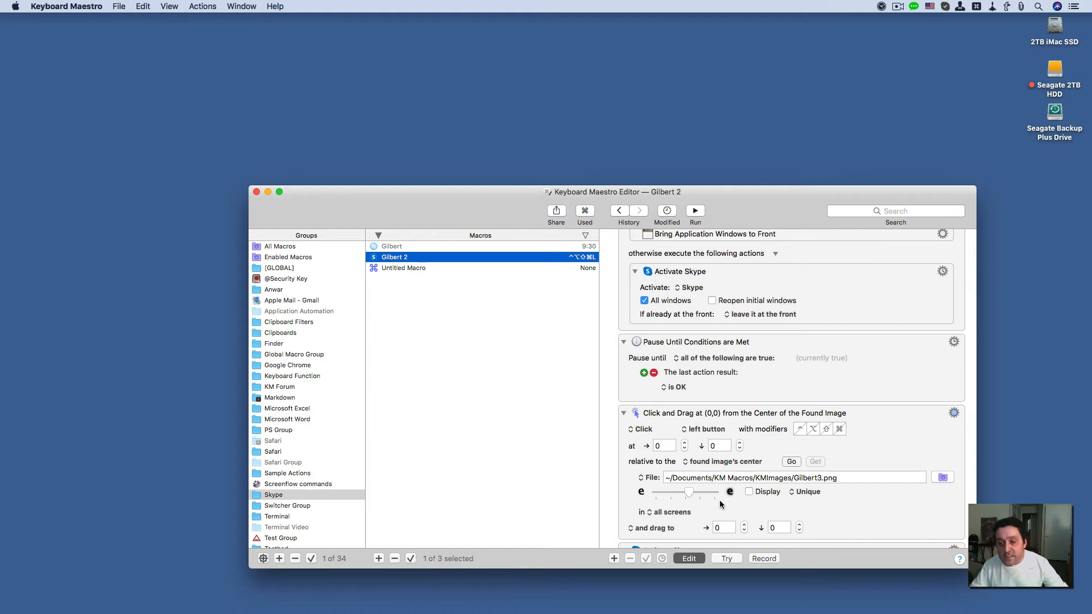
mouse_move(721, 504)
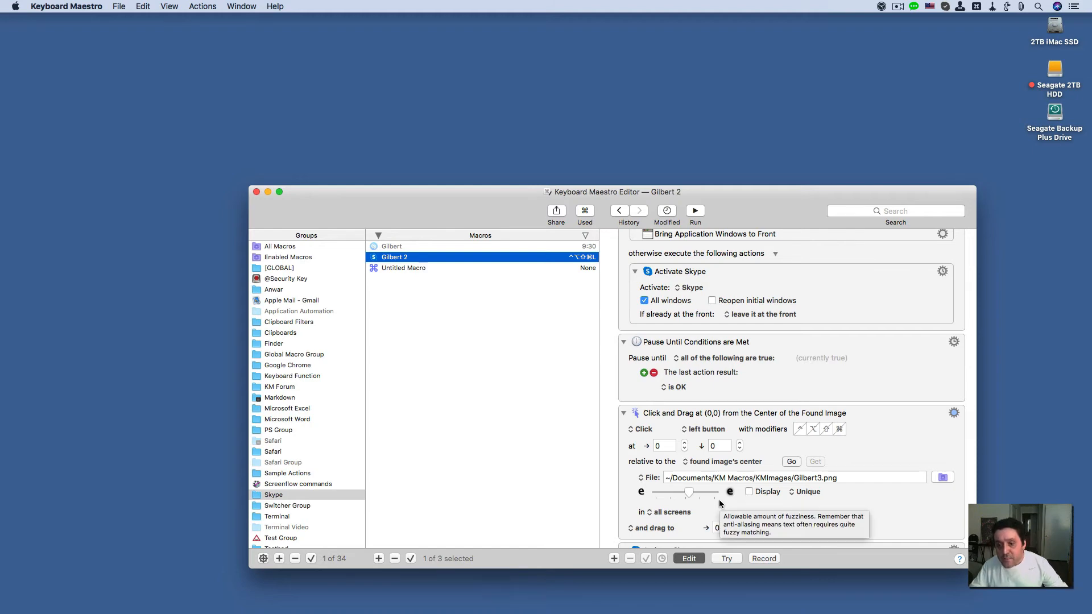